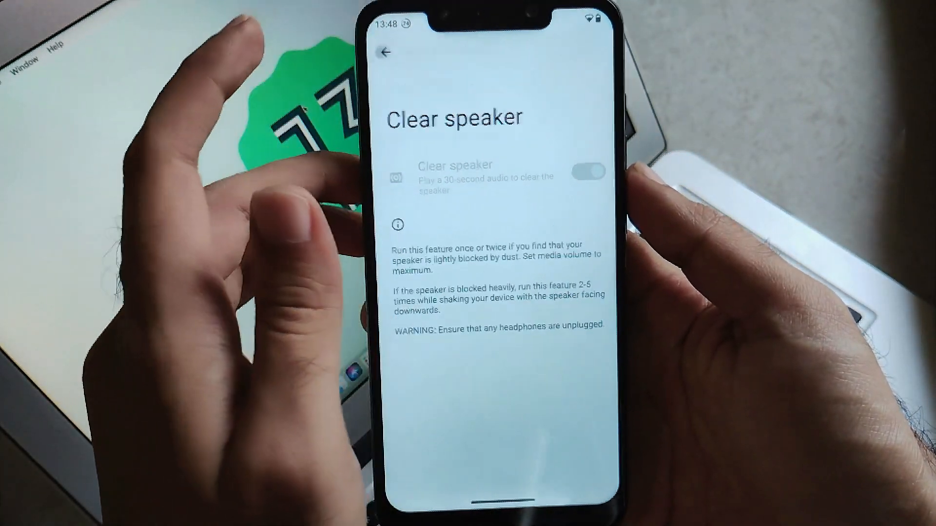
# - Go back from Clear speaker to the Sound & vibration list and scroll it
pyautogui.click(385, 53)
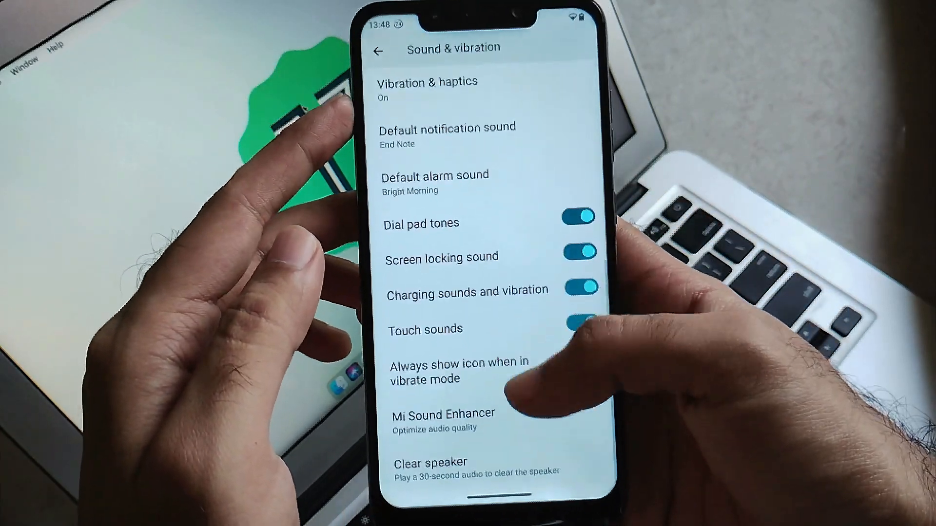
pyautogui.scroll(3)
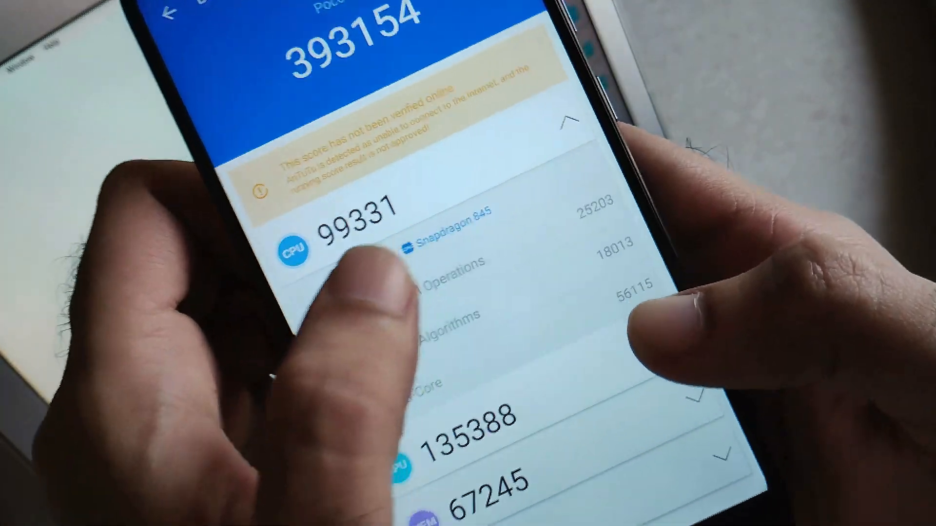
# - Scroll through the AnTuTu results showing CPU 99331 and GPU 135388 sub-scores
pyautogui.scroll(3)
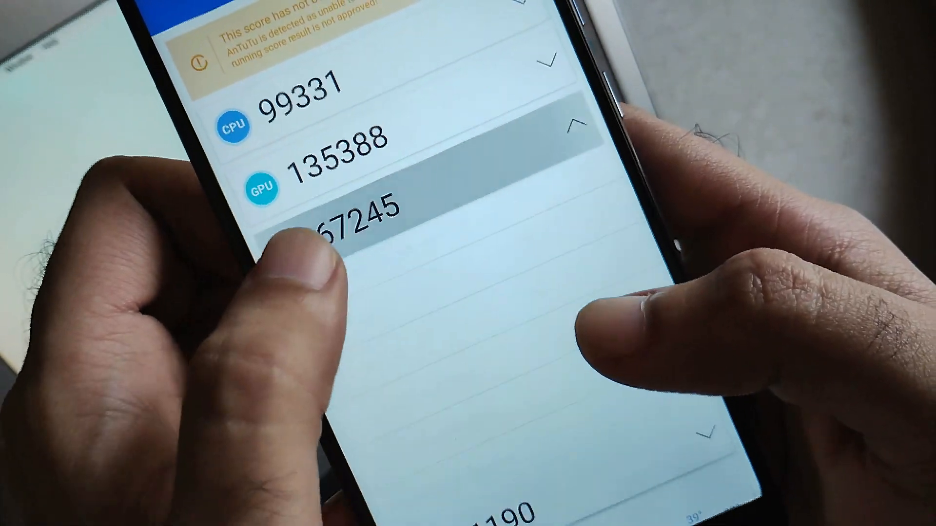
pyautogui.scroll(3)
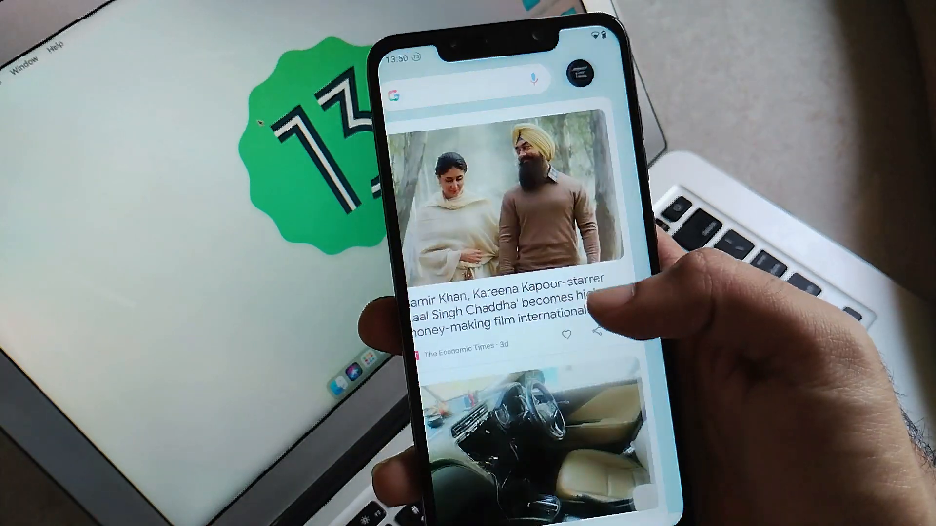
# - Scroll the Discover feed past the Navi Mumbai car-theft story to Short videos
pyautogui.scroll(3)
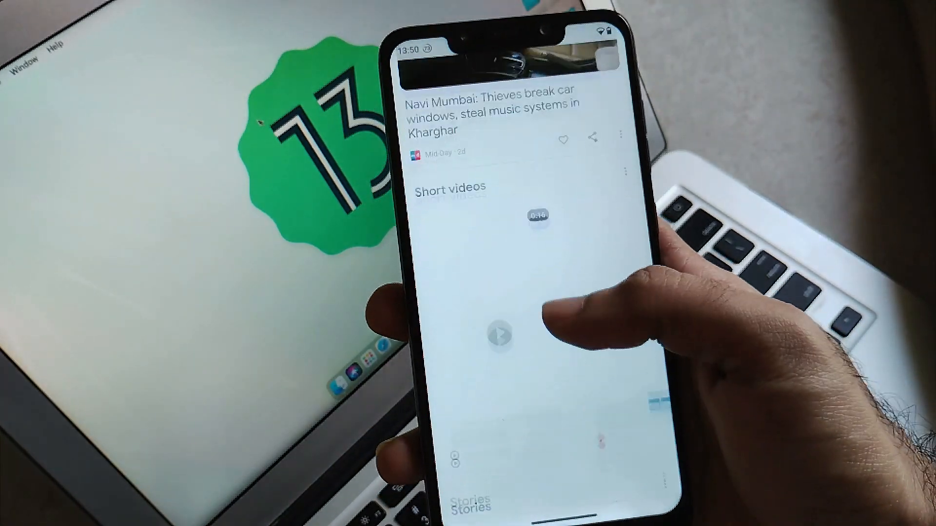
pyautogui.scroll(3)
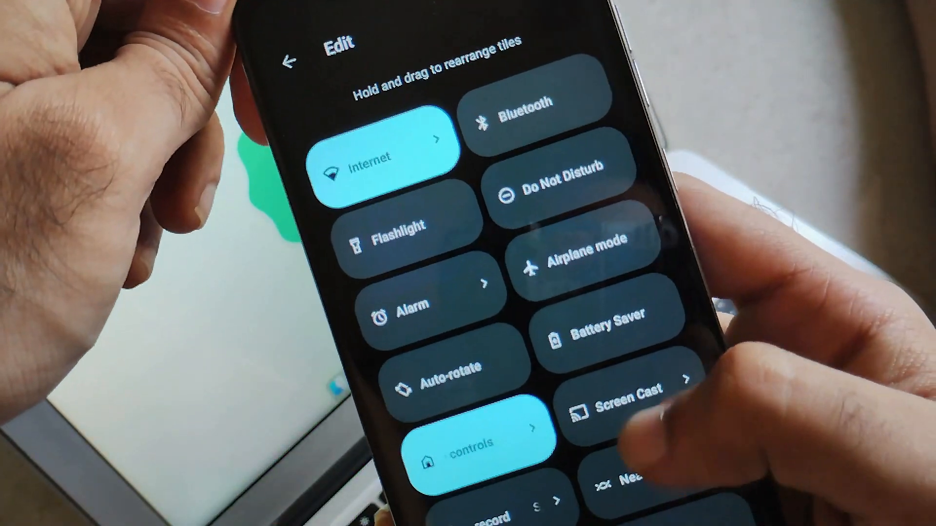
# - Scroll the available tiles list down to Calculator and Recorder, then leave the editor
pyautogui.scroll(-3)
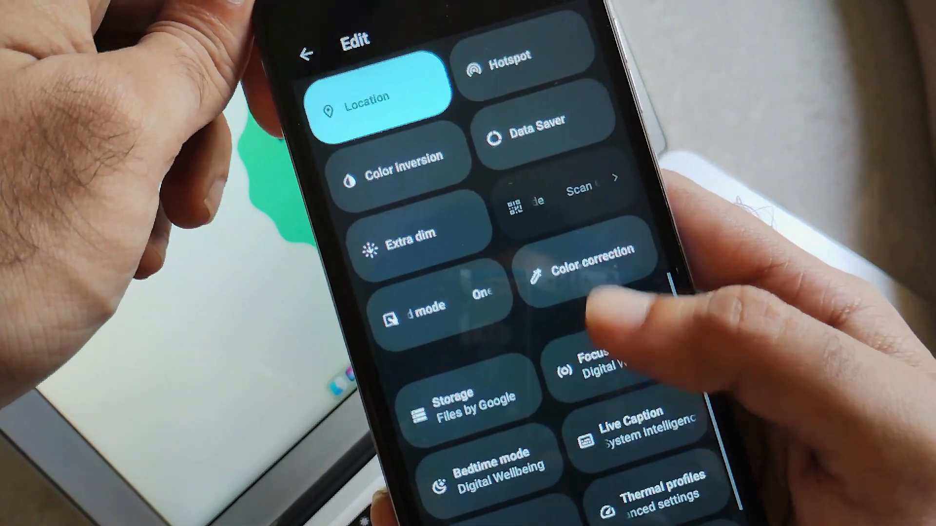
pyautogui.scroll(3)
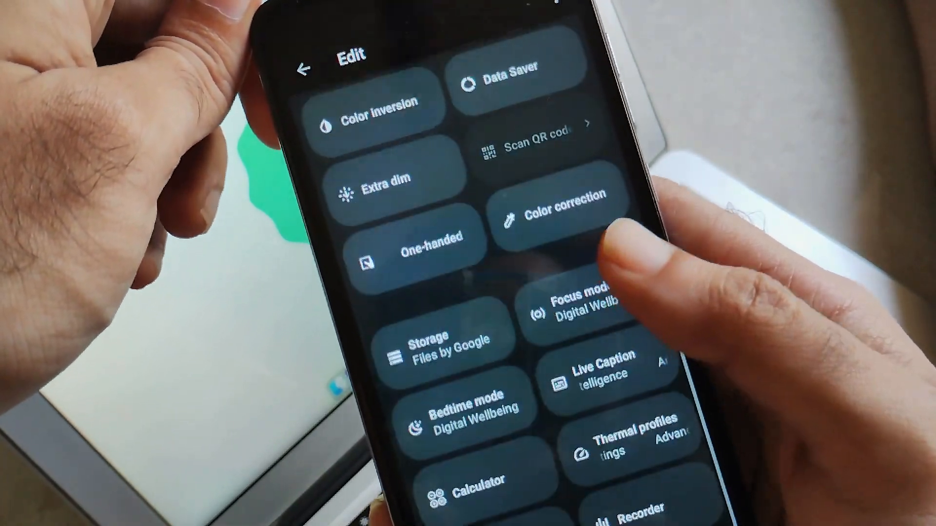
pyautogui.click(304, 69)
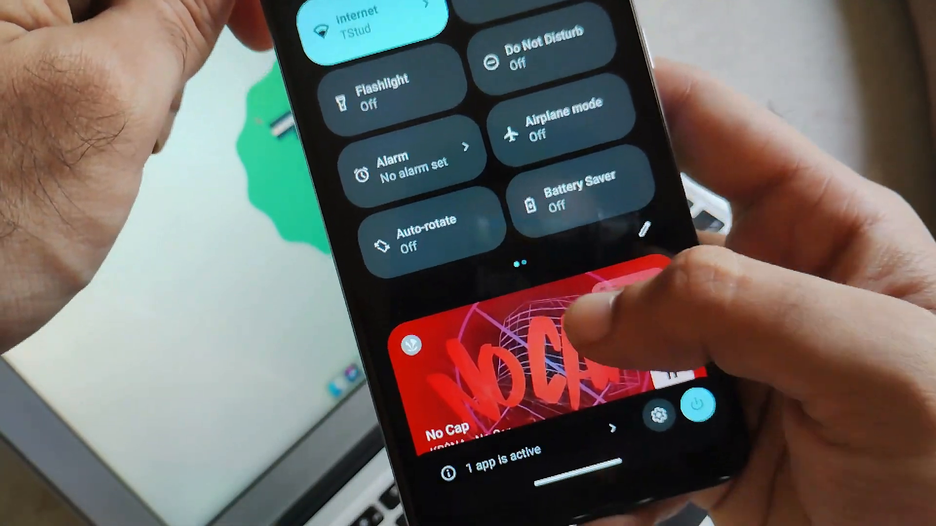
# - Open the '1 app is active' sheet showing JioSaavn running in the background
pyautogui.click(496, 468)
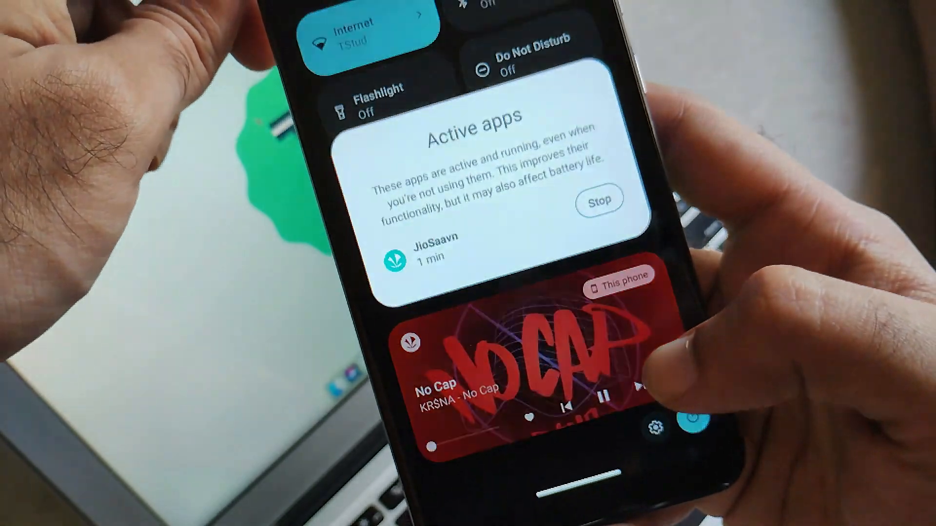